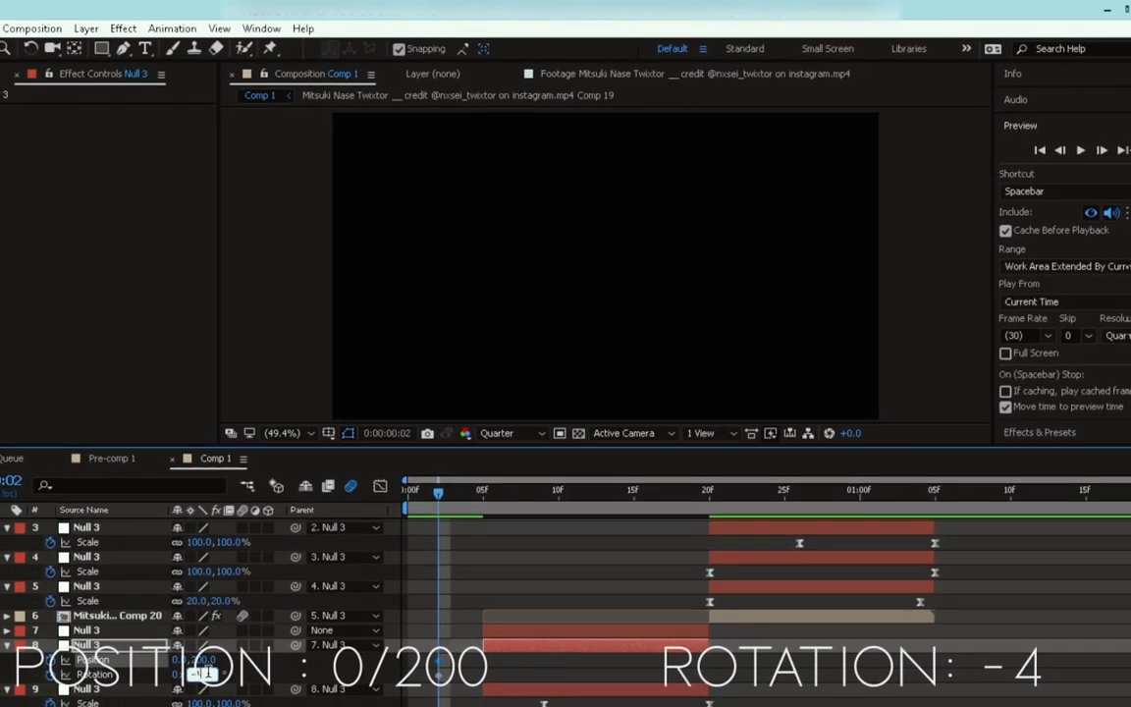
Scrub the time indicator through the opening frames and into the shake transition.
{"action": "left_click_drag", "start_coordinate": [438, 481], "coordinate": [586, 481]}
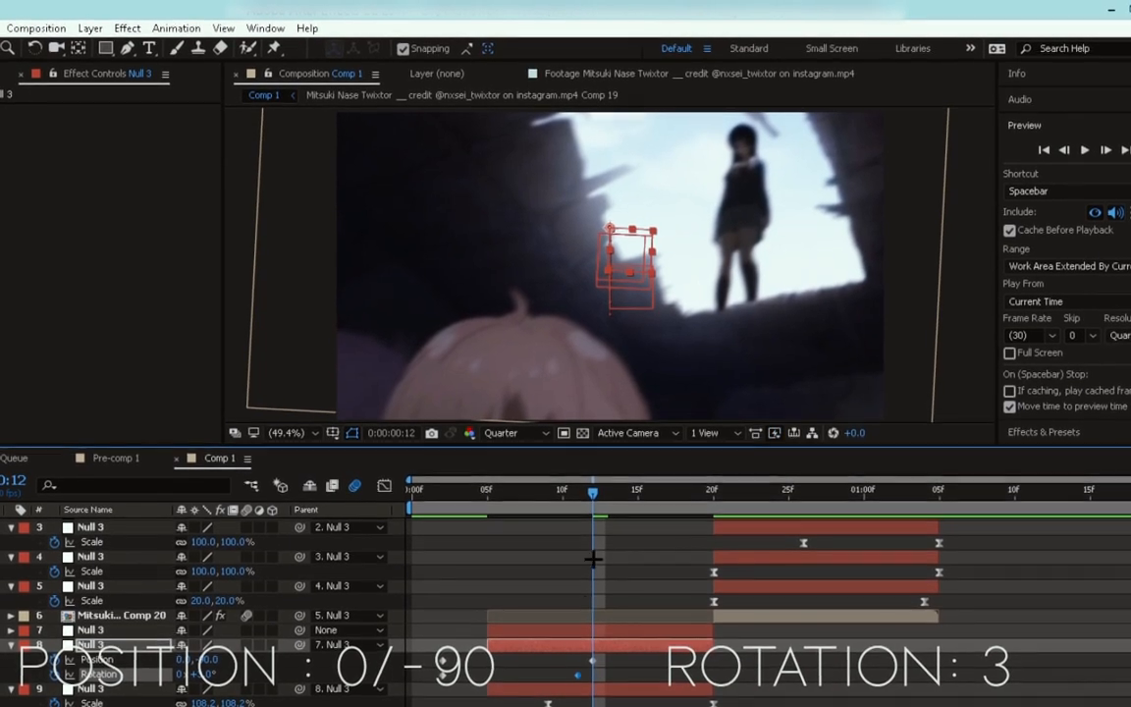
{"action": "left_click_drag", "start_coordinate": [594, 491], "coordinate": [709, 491]}
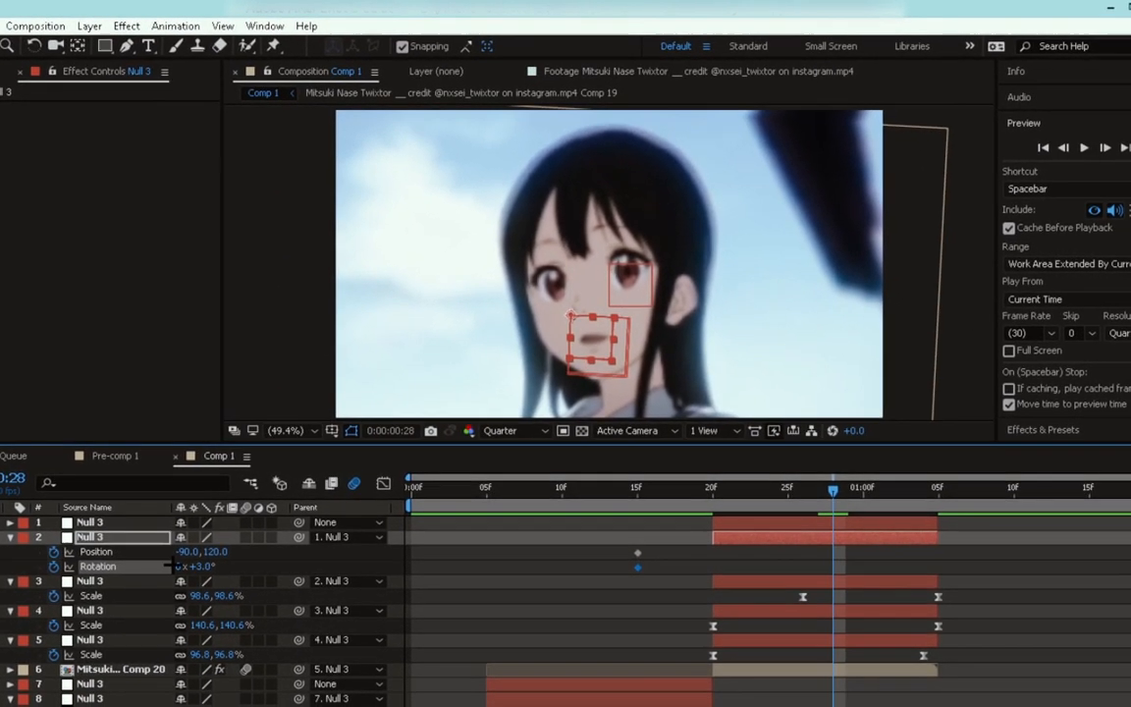
Edit the Null 3 layer's position value, then return to the composition start.
{"action": "double_click", "coordinate": [176, 552]}
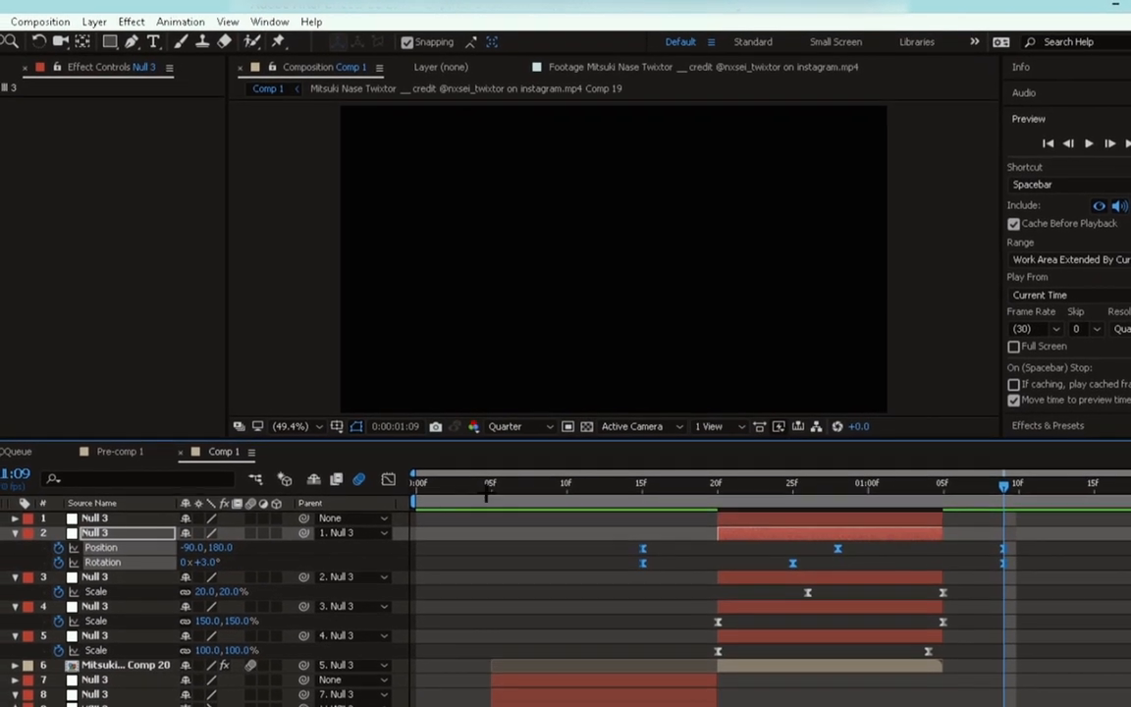
{"action": "left_click", "coordinate": [734, 503]}
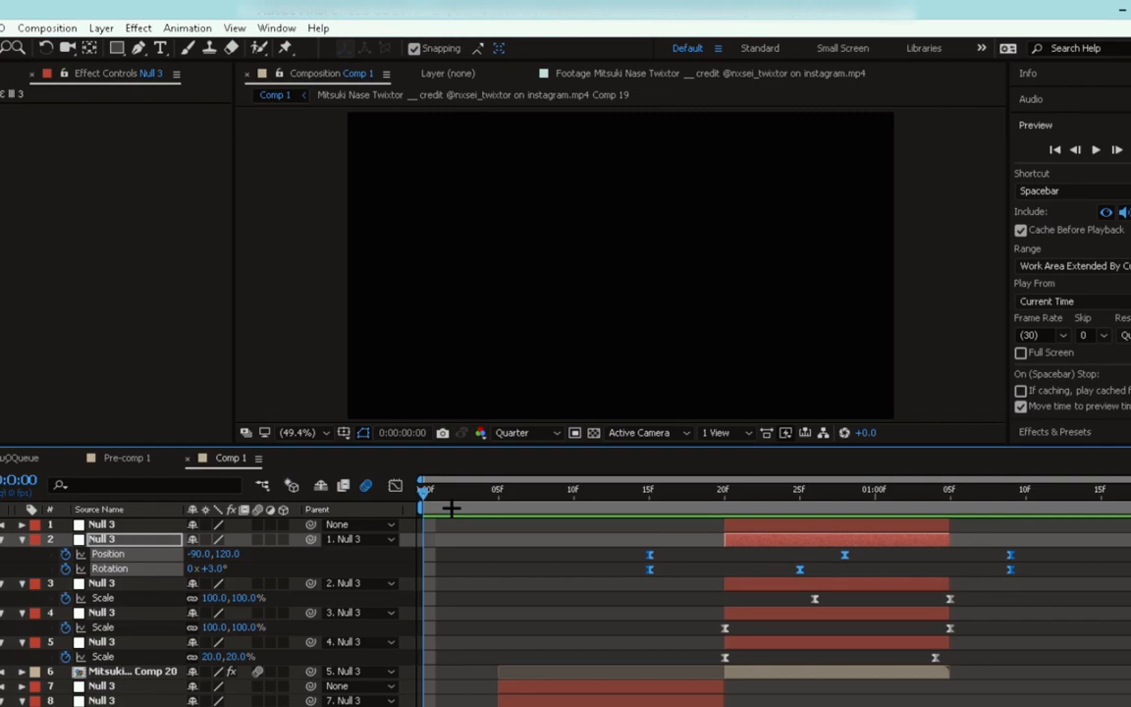
Play Comp 1 from the first frame to preview the blurred shake transitions.
{"action": "left_click", "coordinate": [688, 506]}
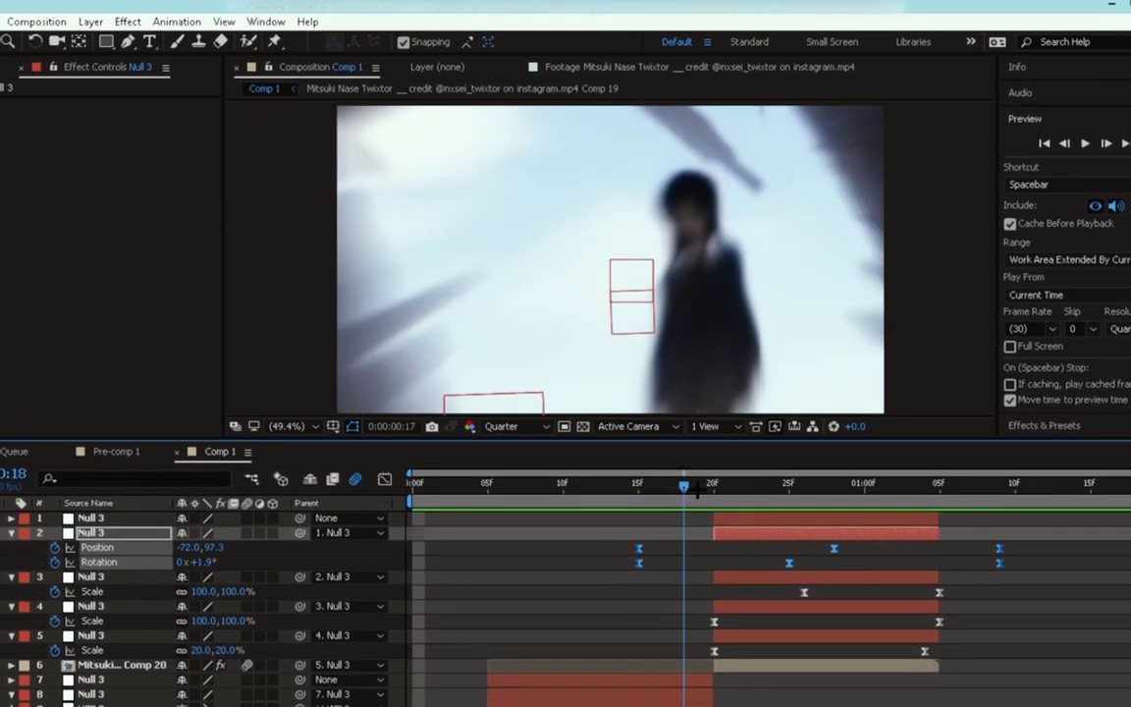